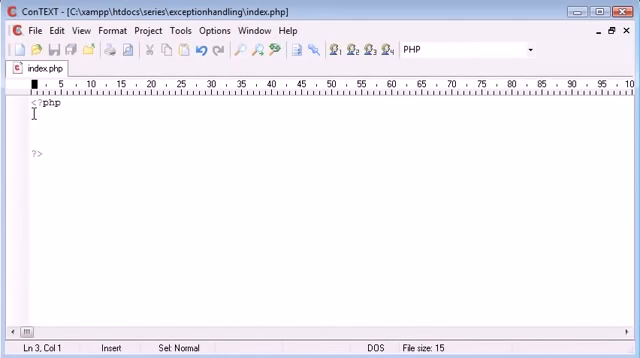
- Write the empty function divide($num1, $num2) between the PHP tags of index.php
{"action": "type", "text": "function"}
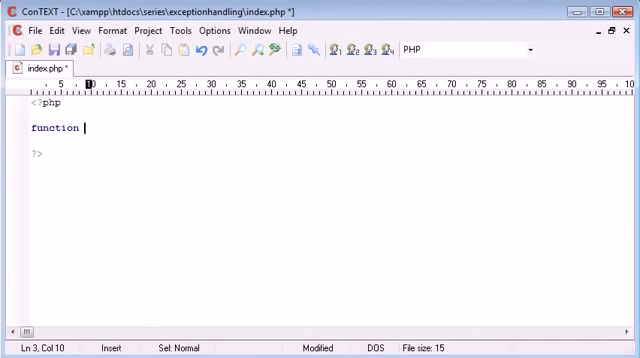
{"action": "type", "text": "divide() {"}
{"action": "type", "text": "}"}
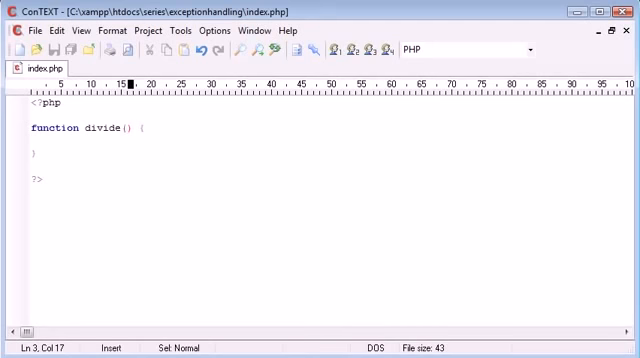
{"action": "type", "text": "$nu"}
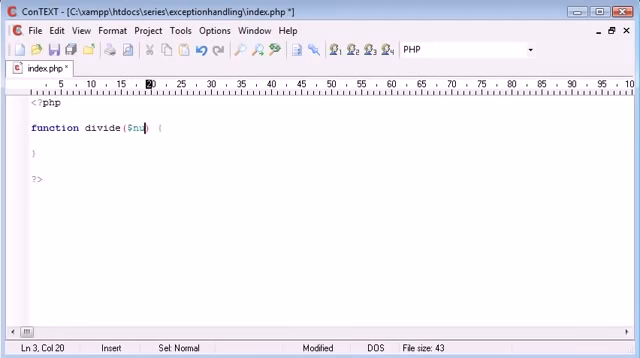
{"action": "type", "text": "m1, $num2"}
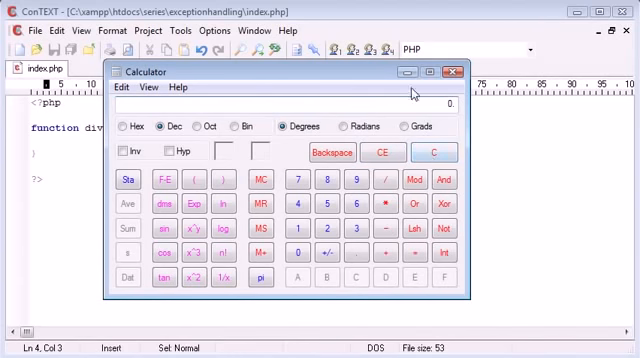
{"action": "mouse_move", "coordinate": [434, 153]}
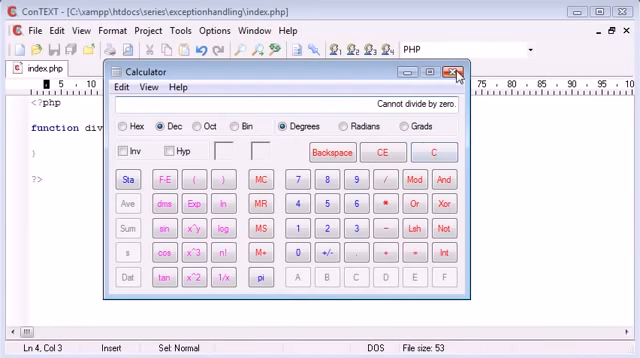
- Close the Calculator after it shows the 'Cannot divide by zero' error
{"action": "left_click", "coordinate": [457, 68]}
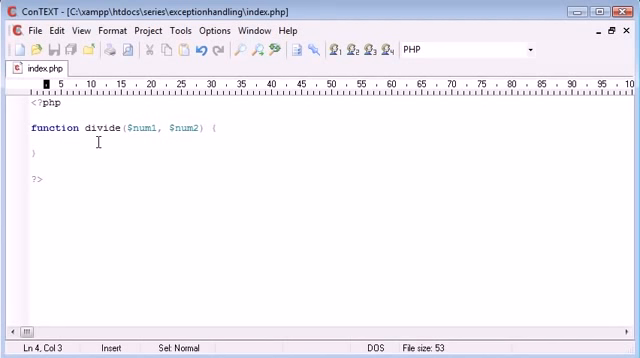
- Add an if ($num2==0) check with an else returning $num1/$num2, then start an echo divide call
{"action": "type", "text": "if ($"}
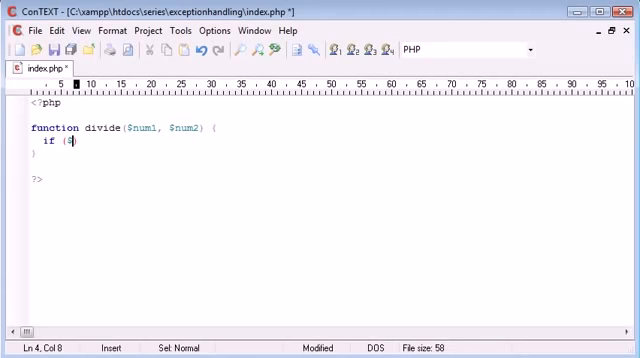
{"action": "type", "text": "num2)"}
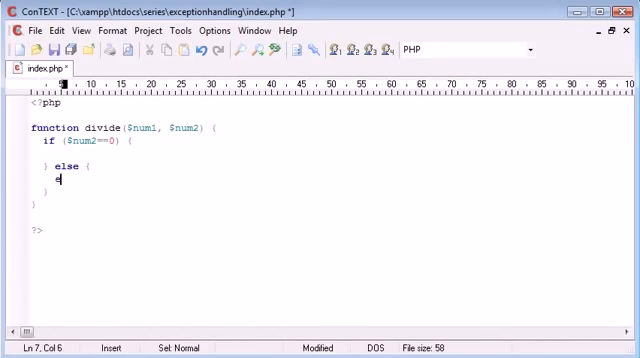
{"action": "type", "text": "echo '';"}
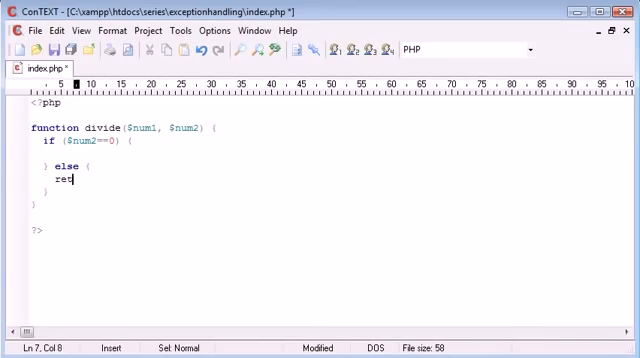
{"action": "type", "text": "urn"}
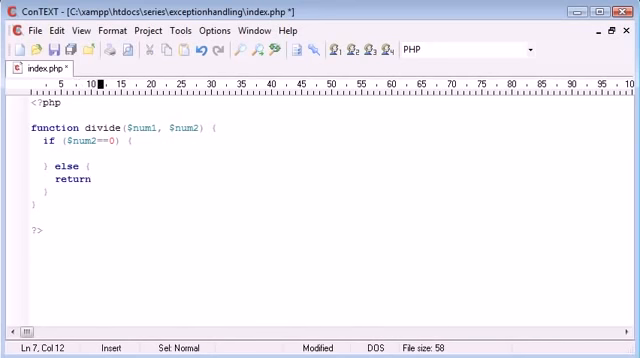
{"action": "type", "text": "$num1/$"}
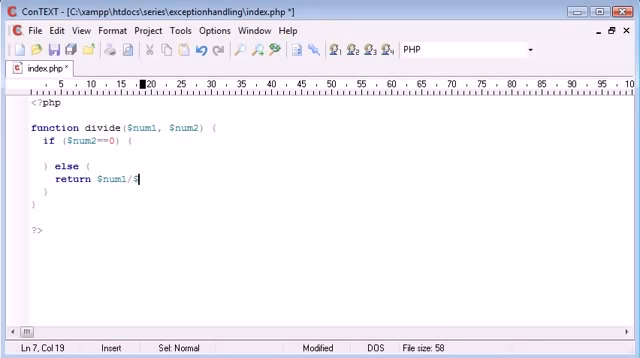
{"action": "type", "text": "num2;"}
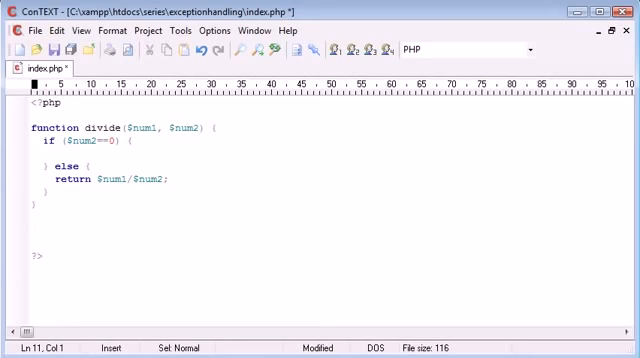
{"action": "type", "text": "echo divide()'"}
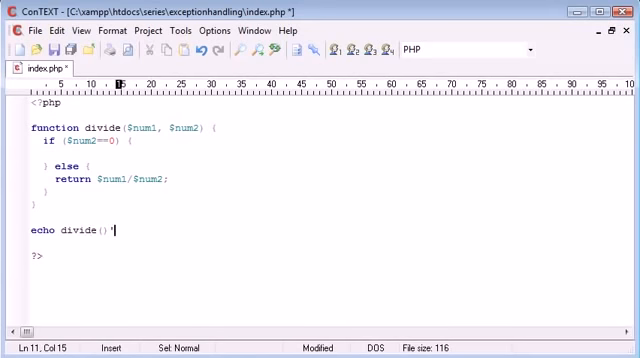
- Complete the call as echo divide(10, 5); below the function
{"action": "type", "text": "10"}
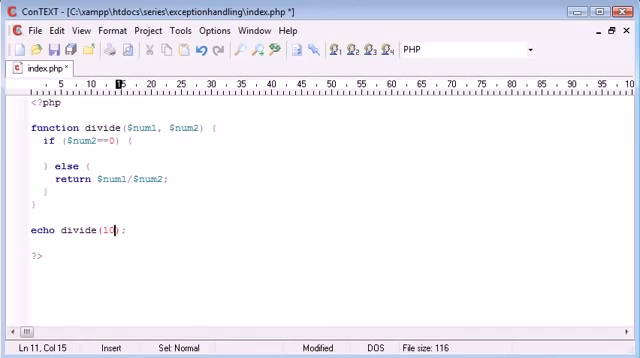
{"action": "type", "text": ", 5"}
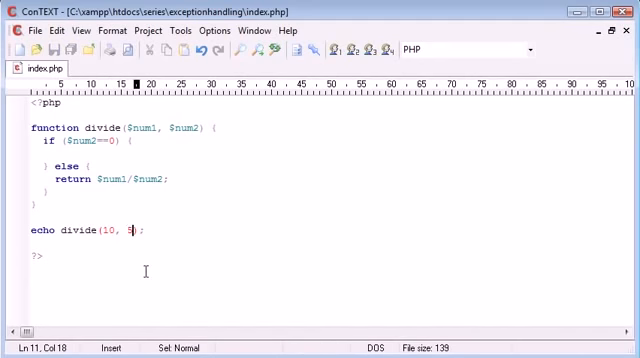
{"action": "mouse_move", "coordinate": [43, 188]}
{"action": "type", "text": "0"}
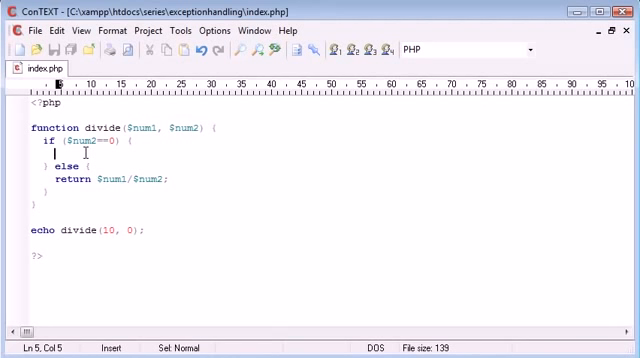
- Throw new Exception('Cannot divide by zero.') in the zero branch of divide
{"action": "type", "text": "throw new E"}
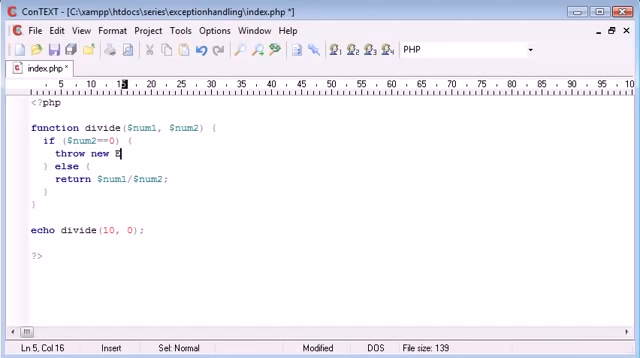
{"action": "type", "text": "xception();"}
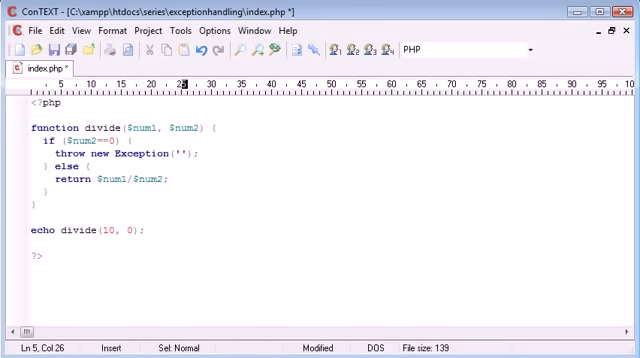
{"action": "type", "text": "Cannot divide by zero"}
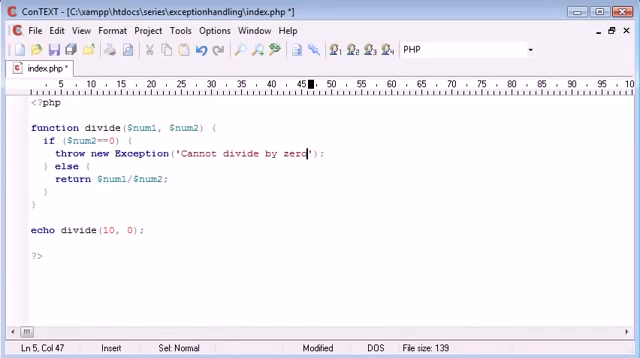
{"action": "type", "text": "."}
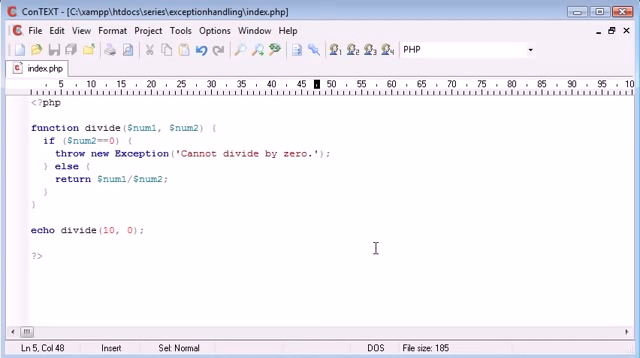